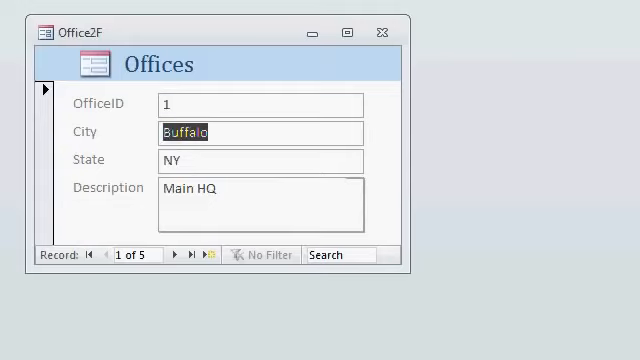
Tab through the Offices form's fields and records 1 to 3 (Buffalo, Austin, Florida) to check tab order.
left_click(170, 254)
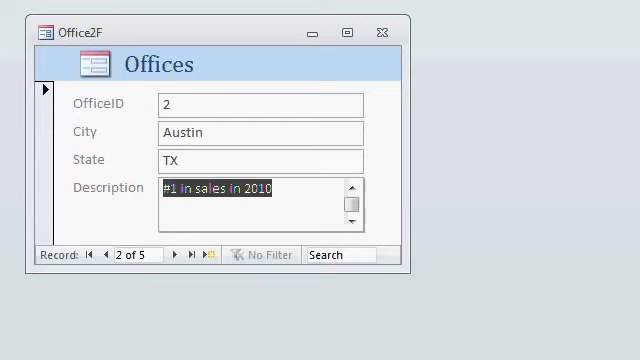
left_click(172, 254)
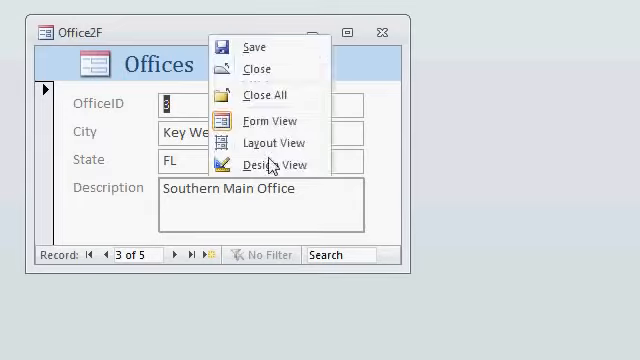
Switch the Offices form to Design View and bring up its Tab Order dialog.
left_click(266, 164)
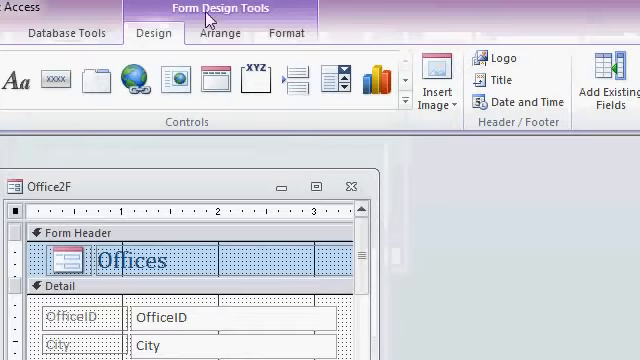
mouse_move(160, 42)
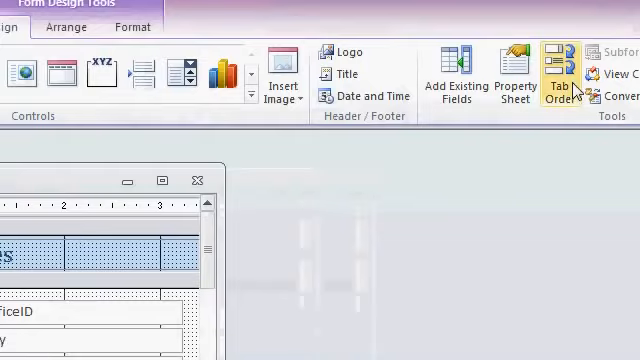
left_click(560, 62)
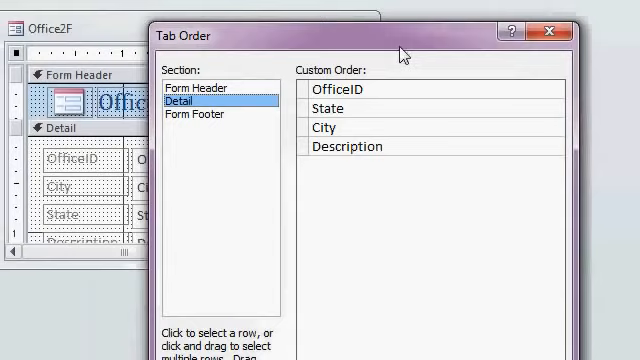
mouse_move(334, 88)
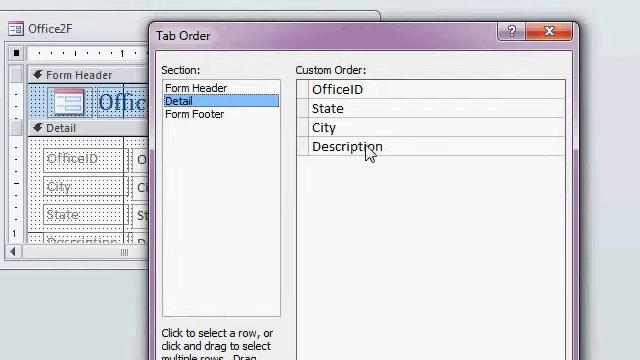
mouse_move(88, 178)
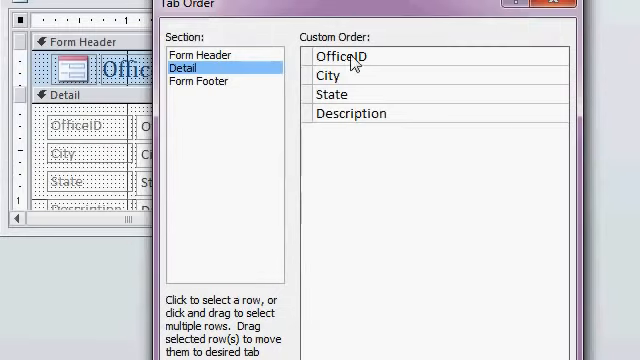
Reorder the Detail section's tab order to OfficeID, City, State, Description and confirm.
left_click(340, 56)
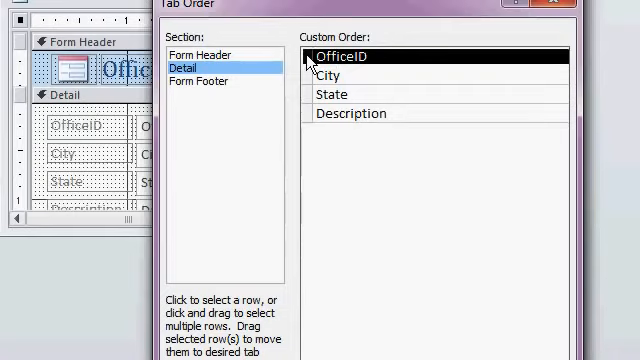
mouse_move(312, 114)
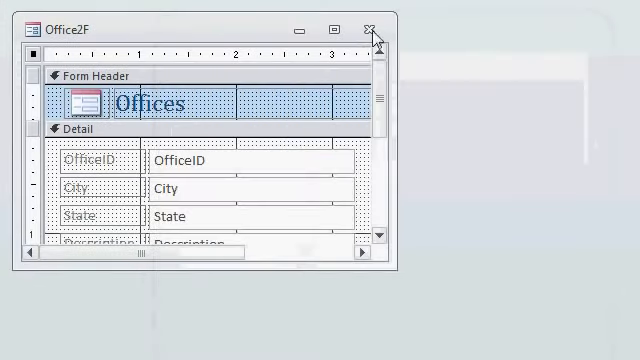
Return to Form View and tab through Buffalo and Austin records to verify the new order.
left_click(370, 30)
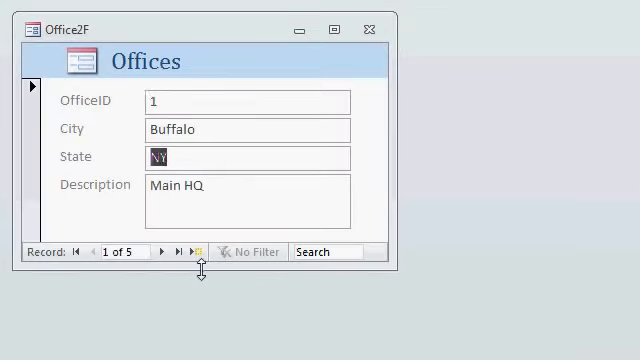
left_click(156, 252)
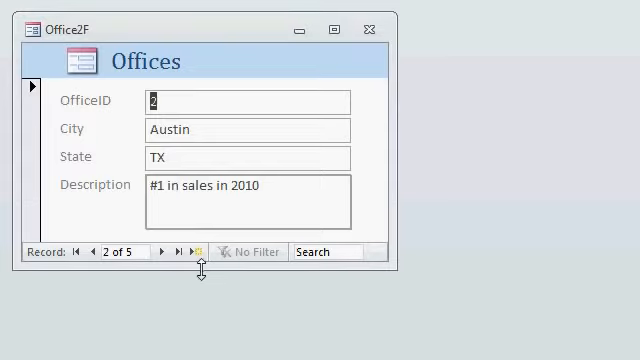